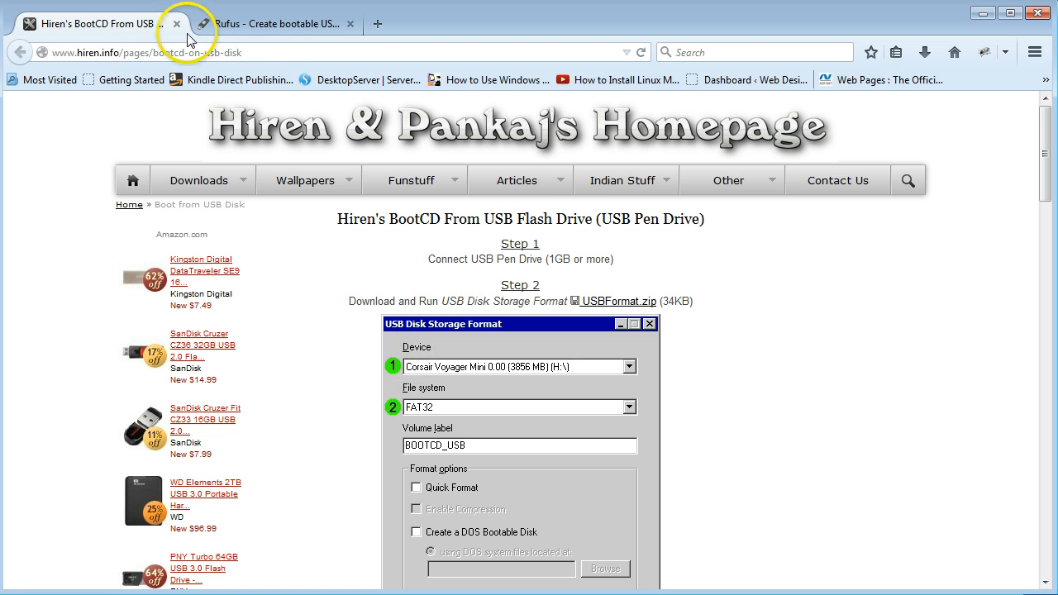
mouse_move(996, 132)
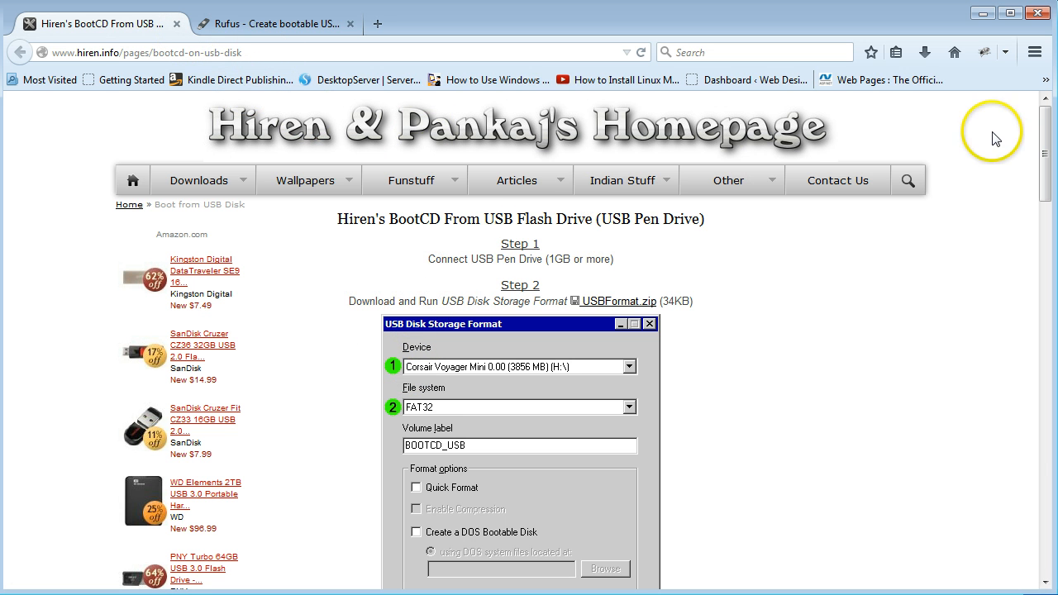
Step: Read through the hiren.info USB guide, then return to the Rufus website
scroll(down, 3)
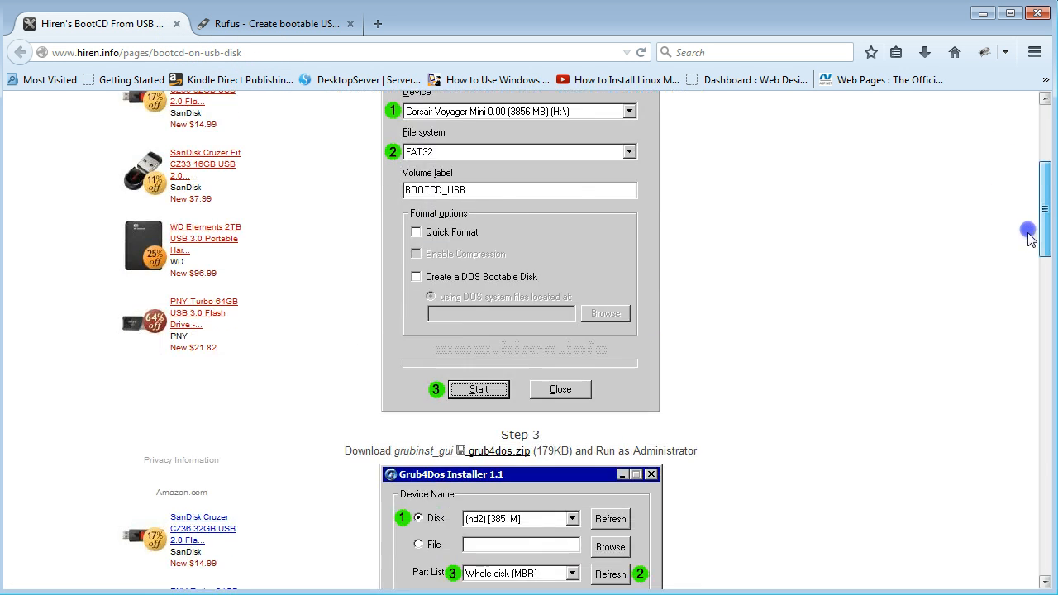
mouse_move(1046, 232)
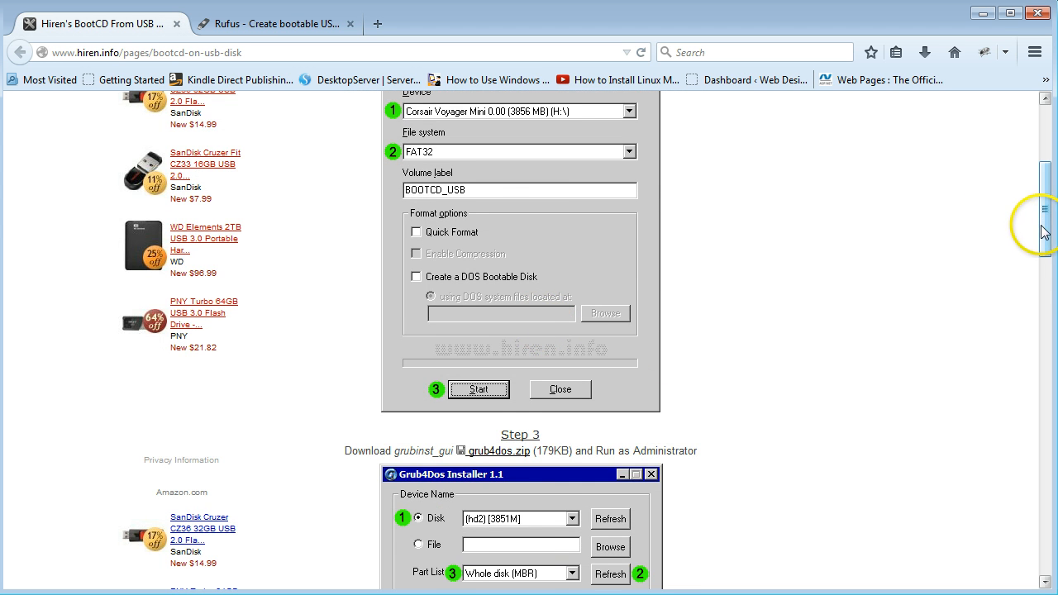
scroll(down, 3)
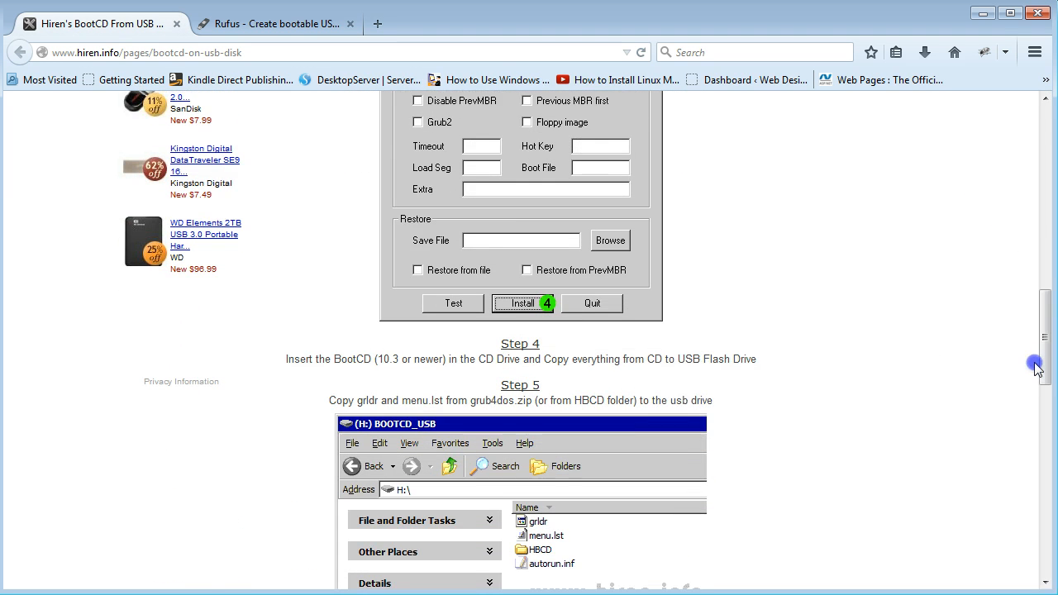
scroll(down, 3)
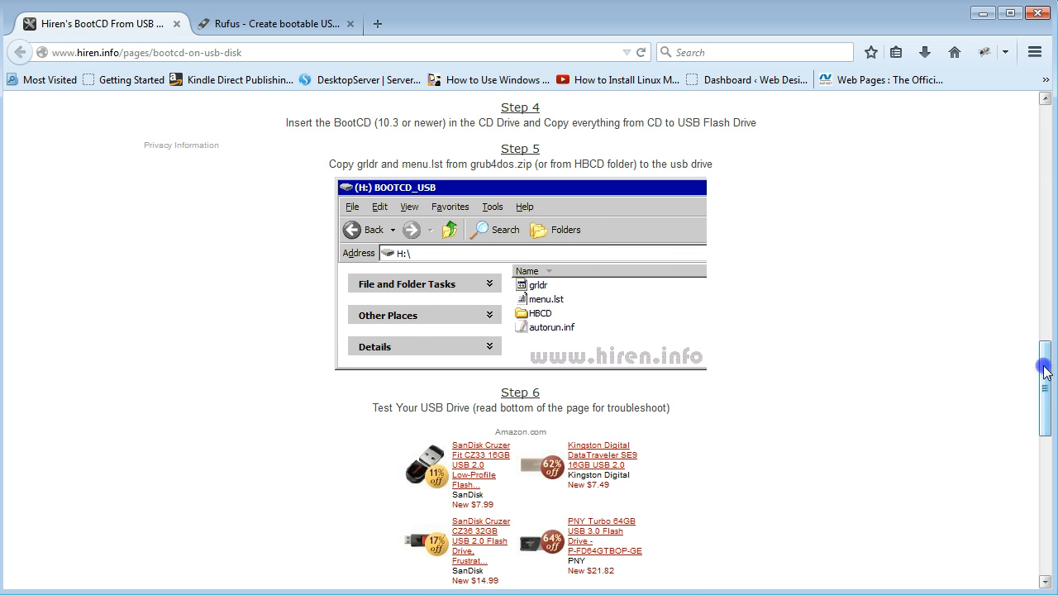
scroll(up, 3)
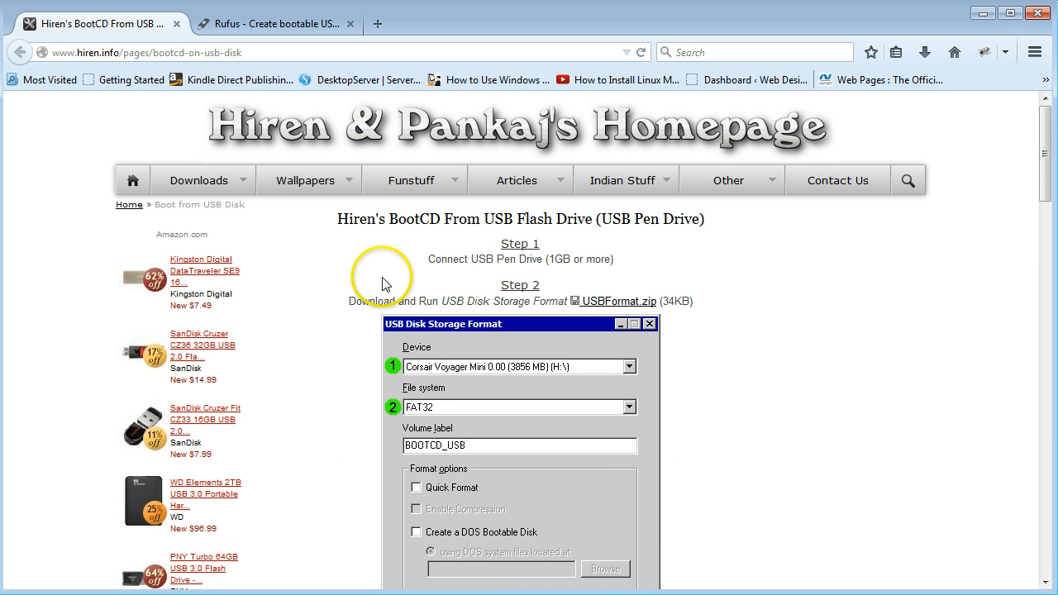
click(273, 24)
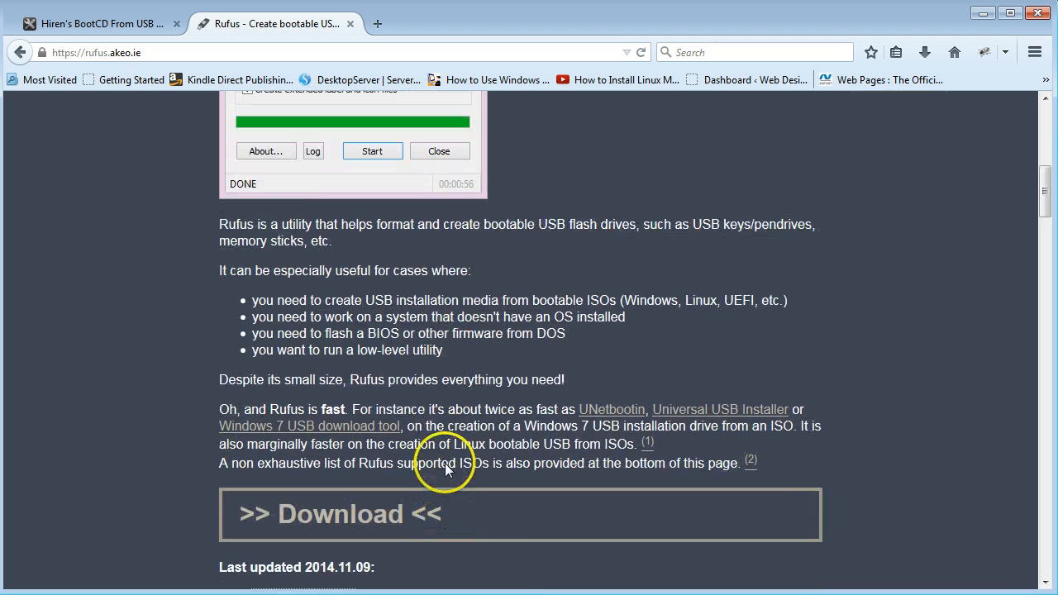
scroll(down, 3)
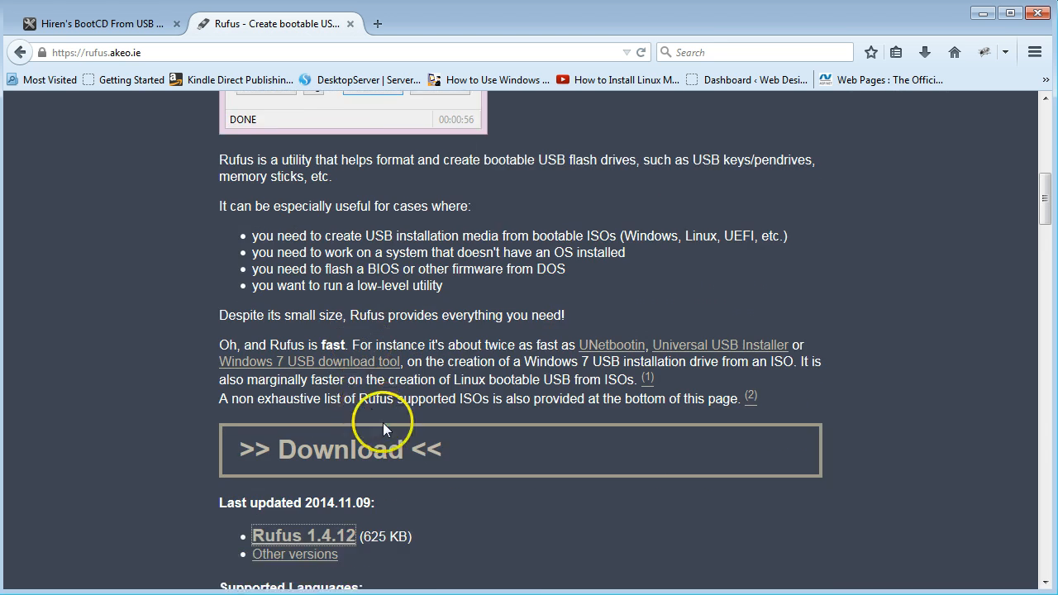
scroll(up, 3)
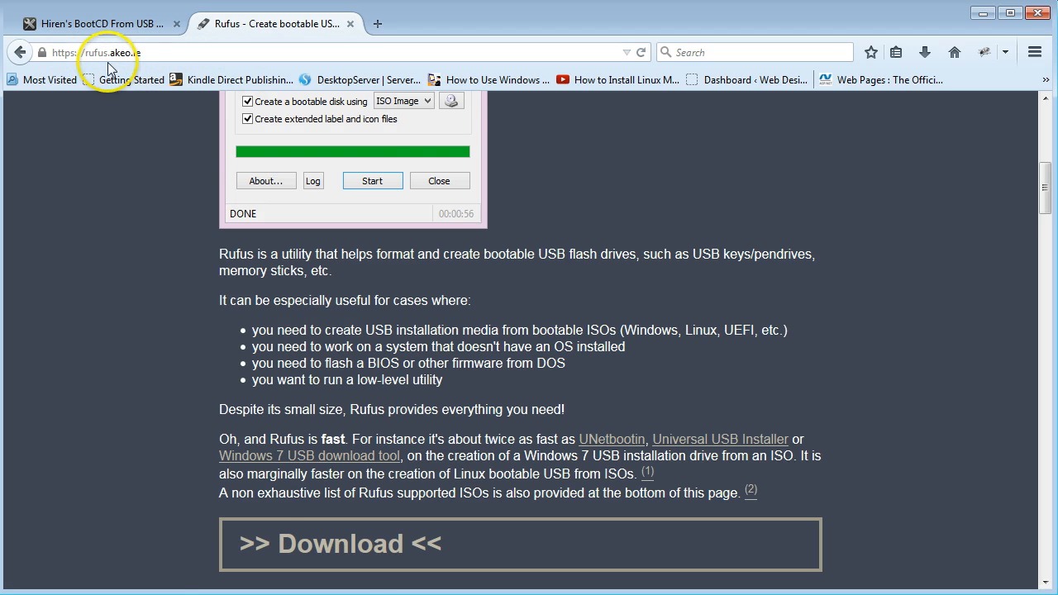
mouse_move(136, 213)
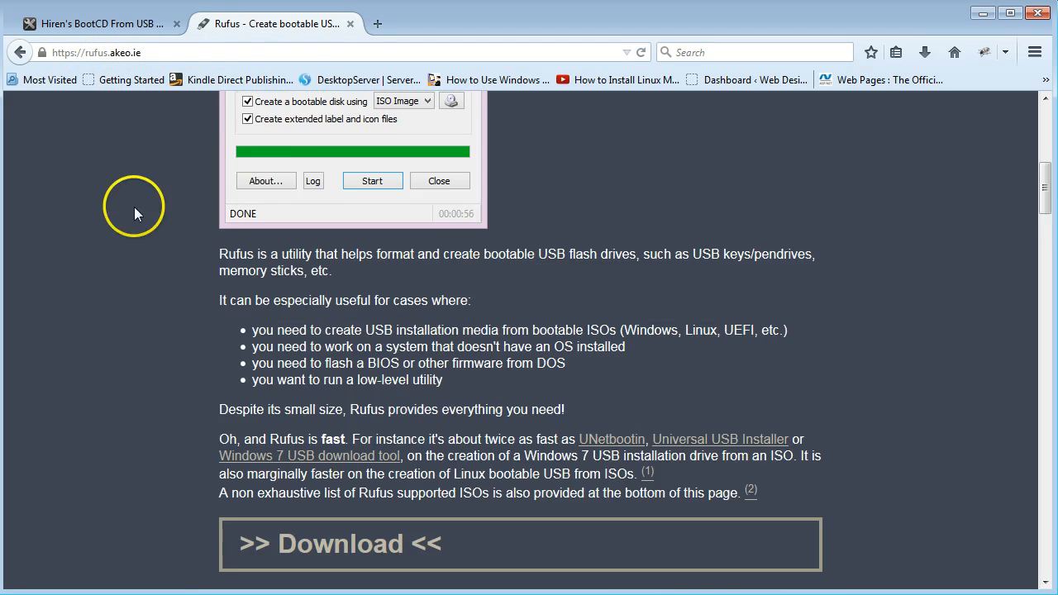
scroll(down, 3)
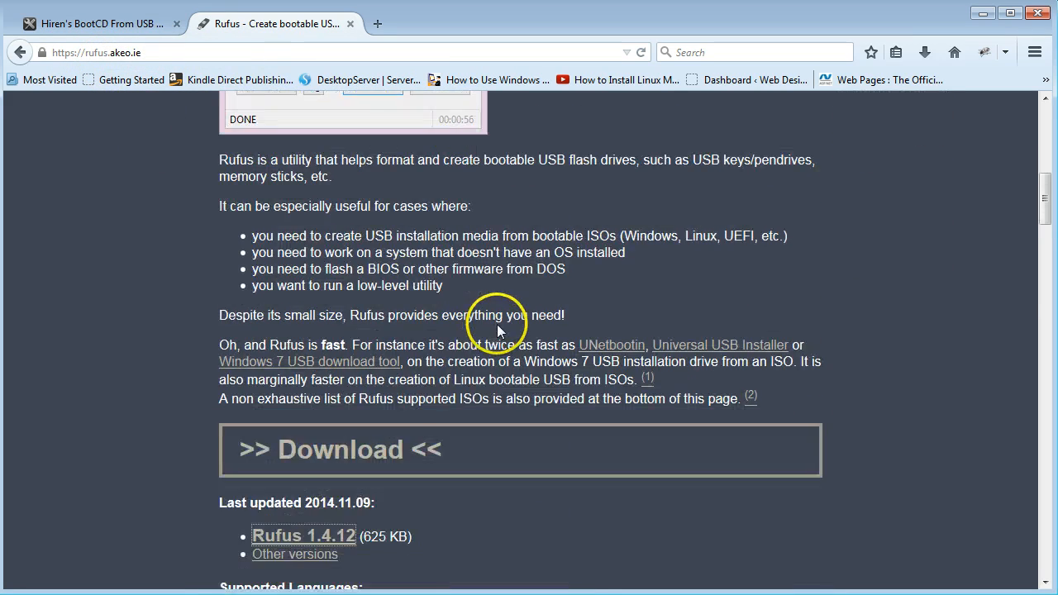
scroll(down, 3)
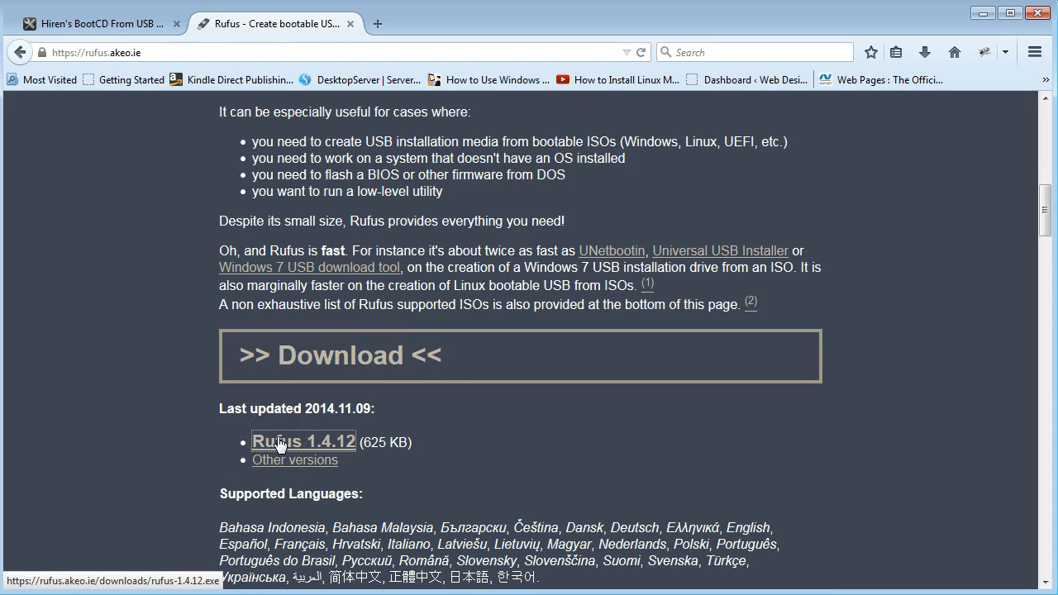
mouse_move(834, 205)
text(hirens boot cd)
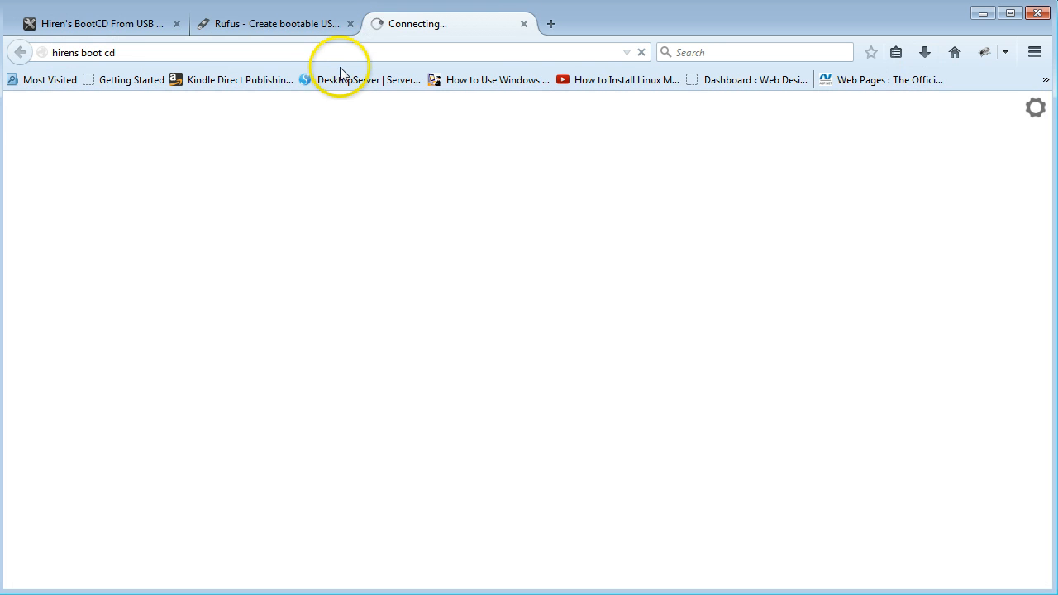
mouse_move(382, 149)
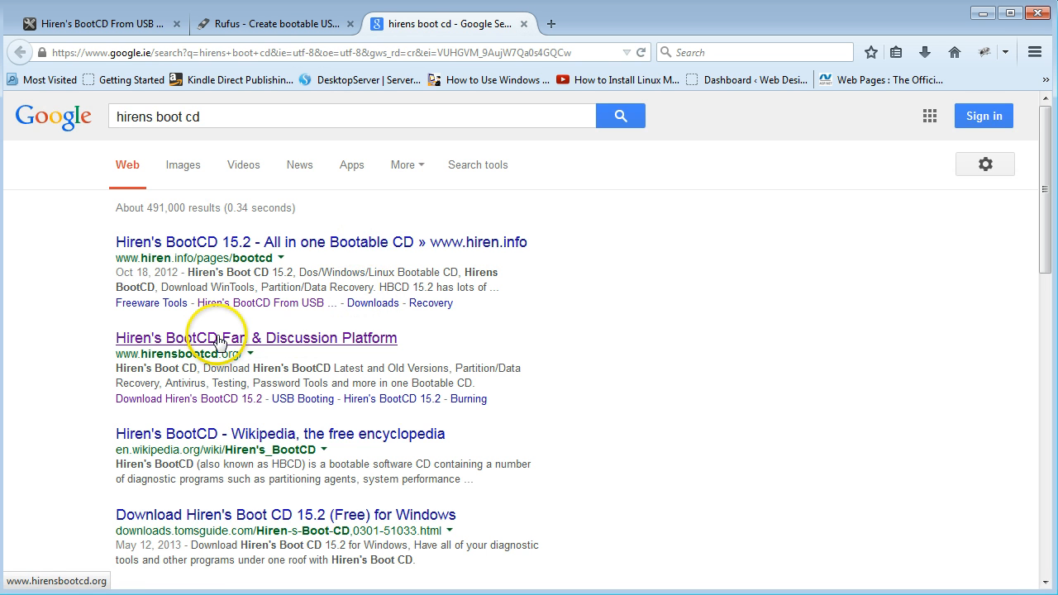
Step: Go to the hirensbootcd.org homepage from the 'hirens boot cd' Google results
click(255, 338)
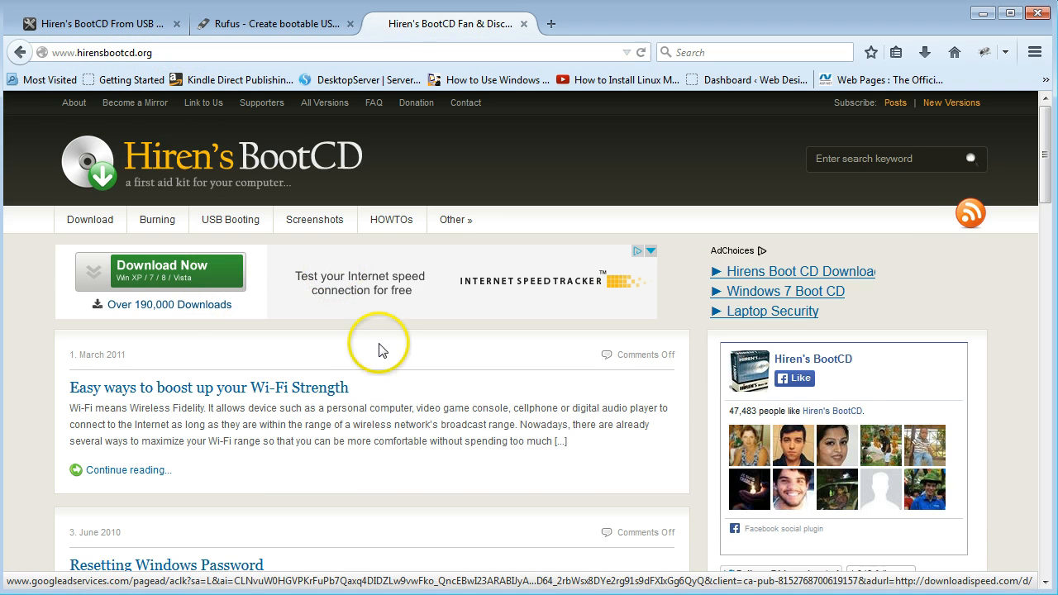
mouse_move(89, 218)
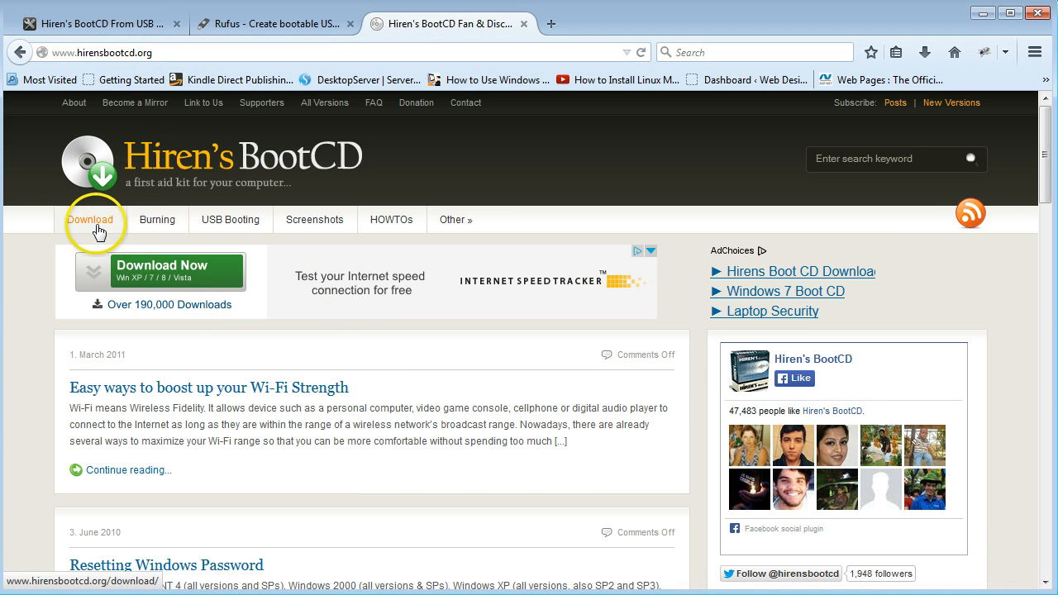
Step: View the Hirens.BootCD.15.2.zip entry with its size and checksums on the download page
click(90, 218)
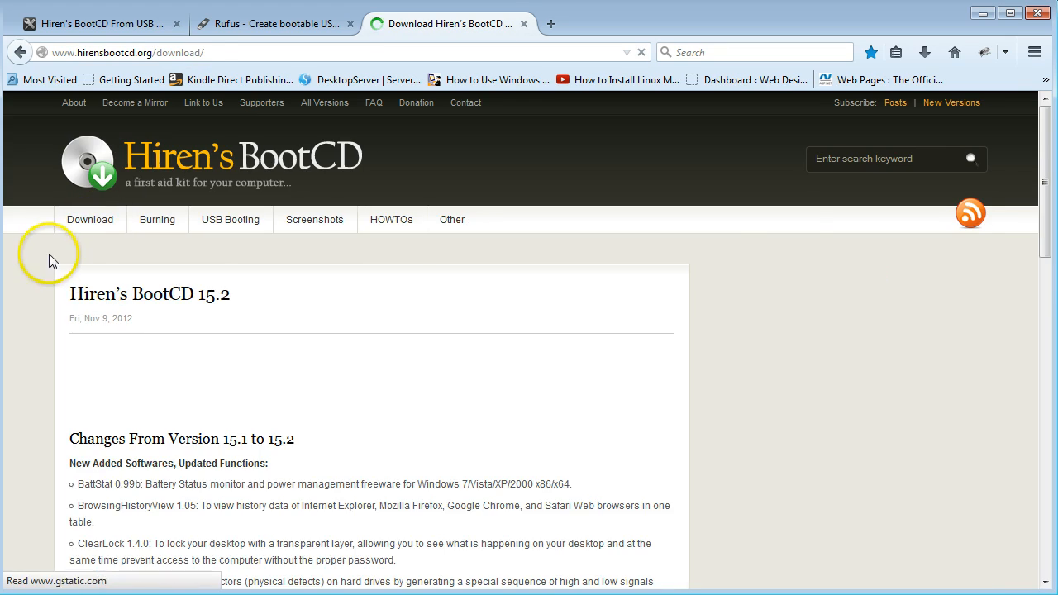
scroll(down, 3)
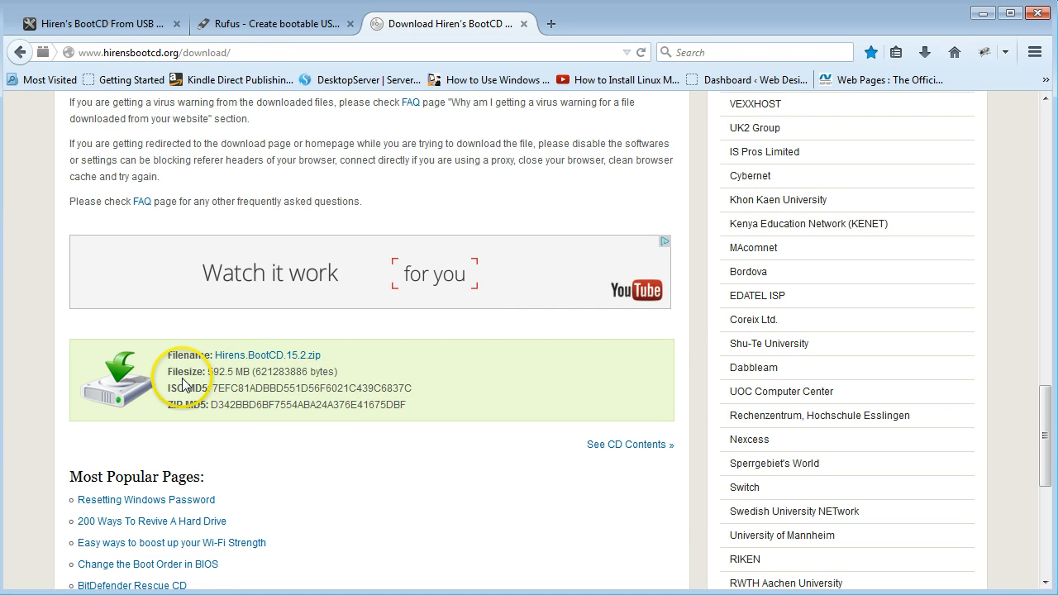
mouse_move(446, 398)
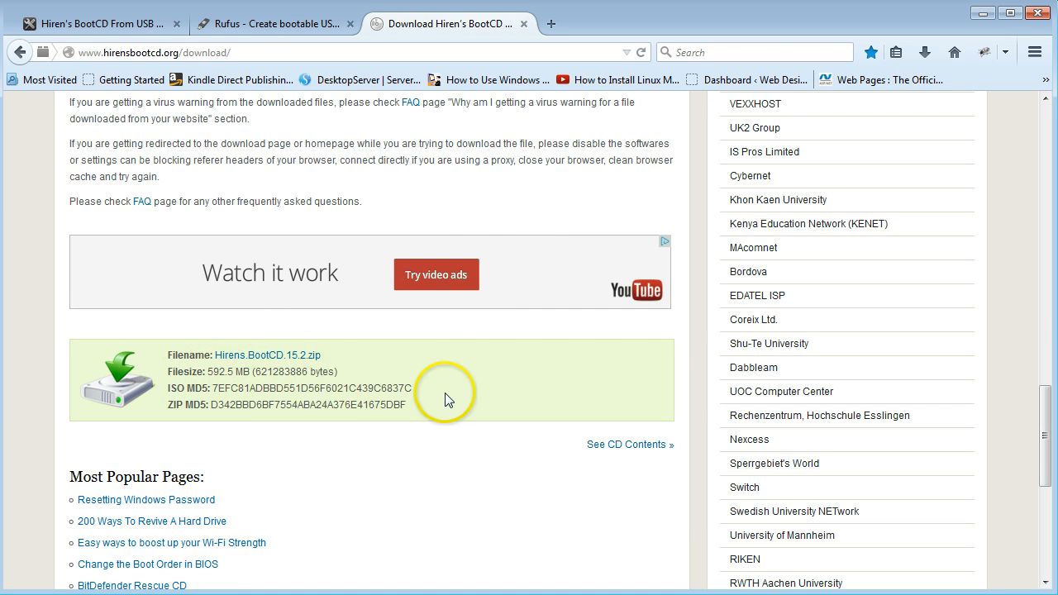
mouse_move(328, 371)
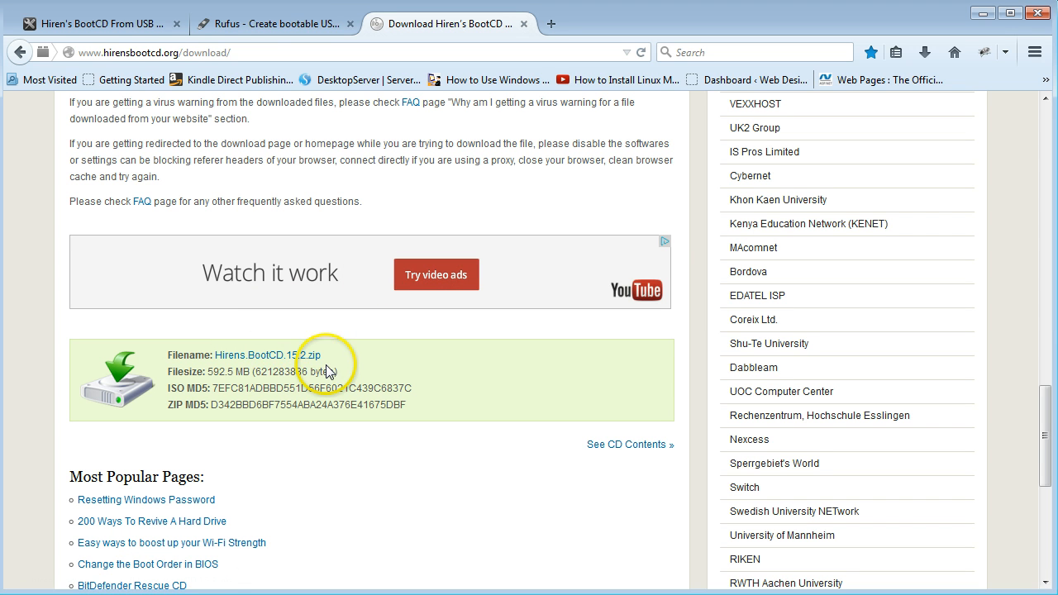
mouse_move(263, 23)
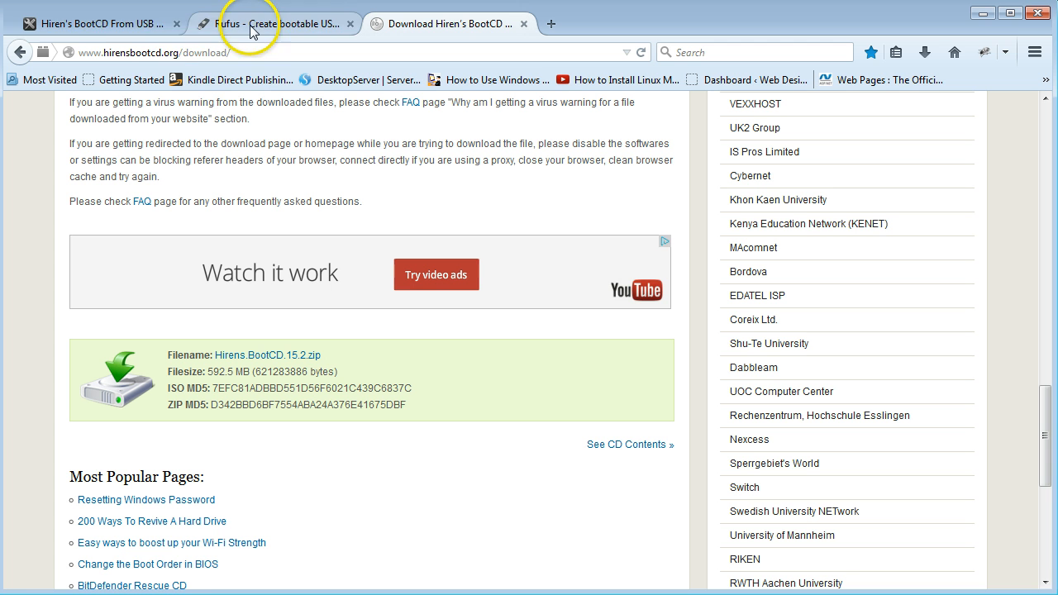
click(450, 23)
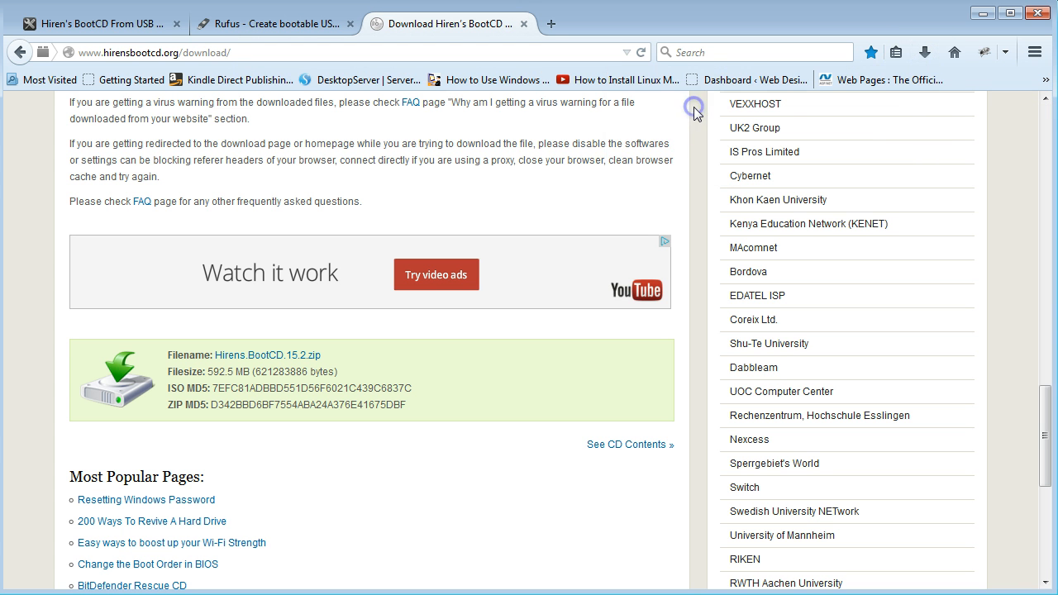
mouse_move(678, 174)
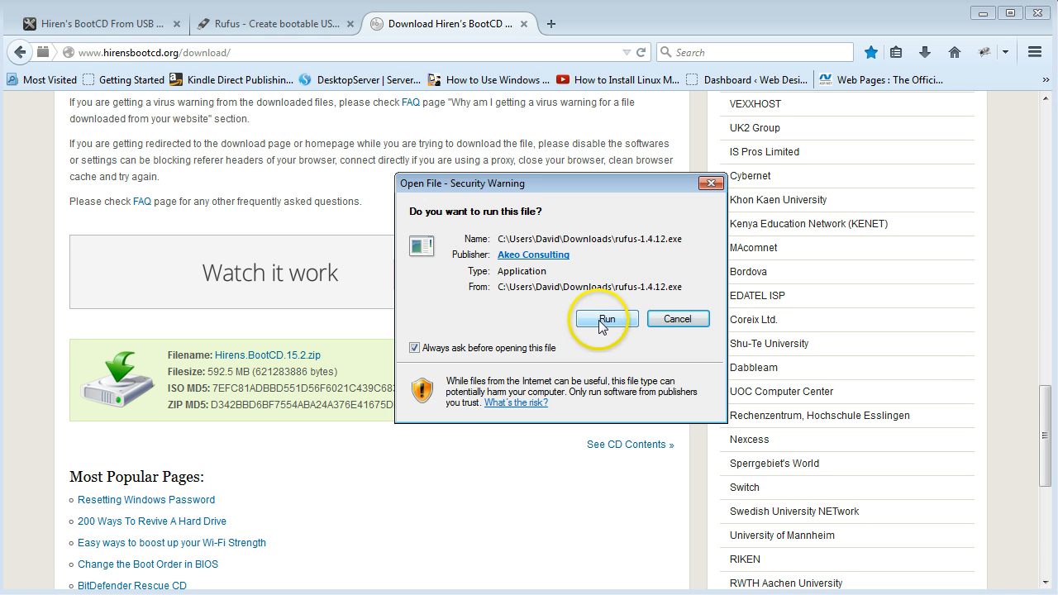
Step: Run rufus-1.4.12.exe despite the security warning, decline update checks, and show its window
click(605, 319)
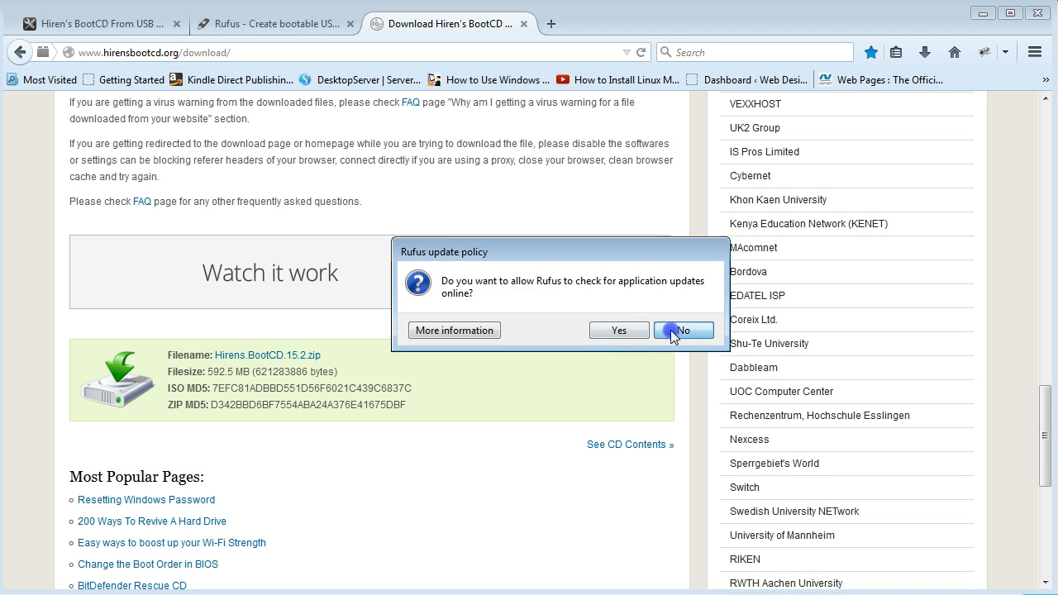
click(683, 331)
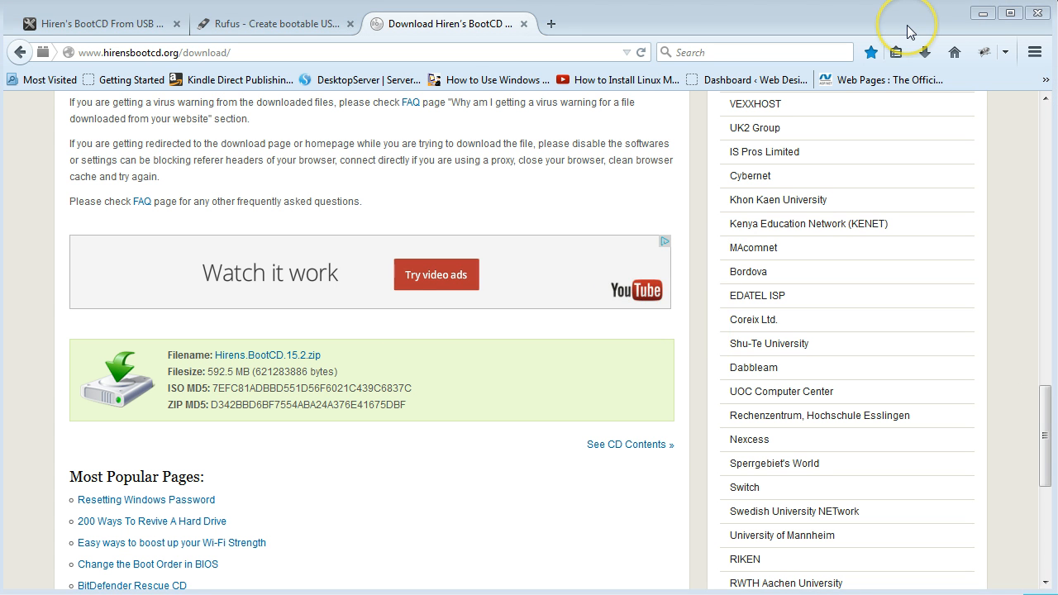
click(979, 13)
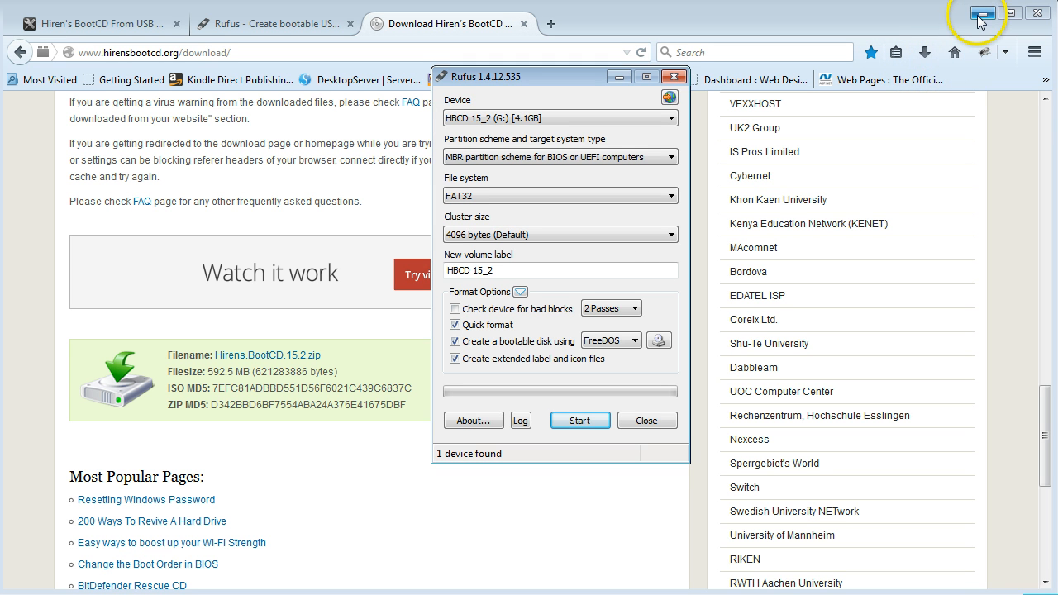
mouse_move(670, 97)
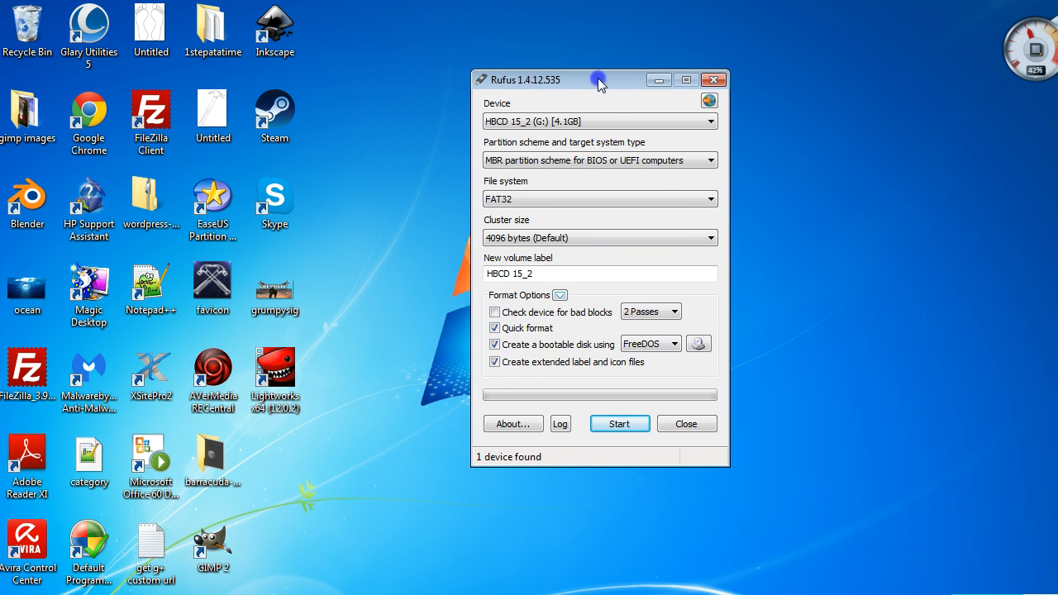
drag(599, 79, 589, 73)
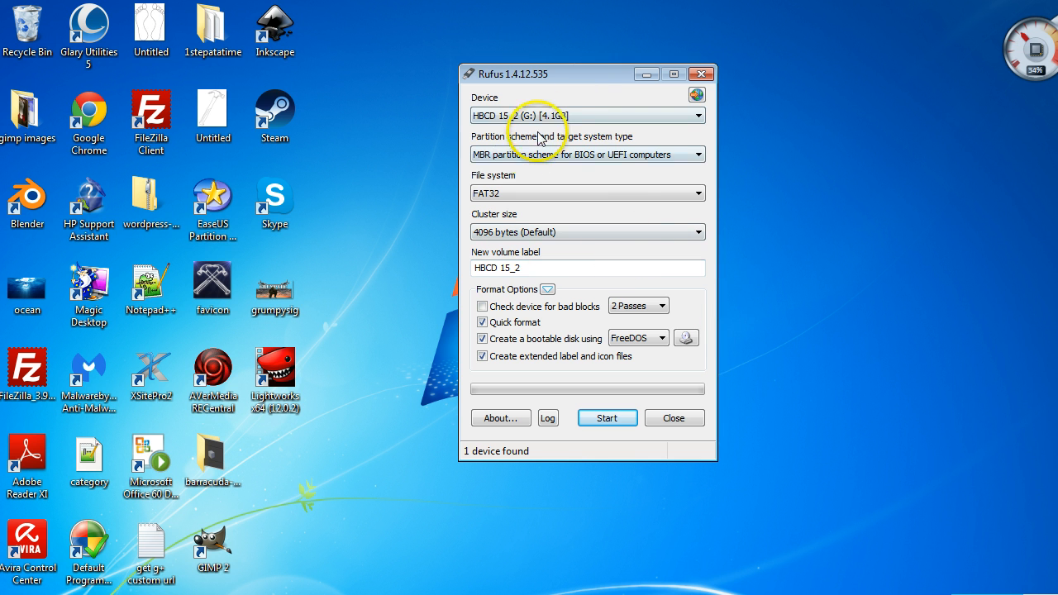
click(697, 115)
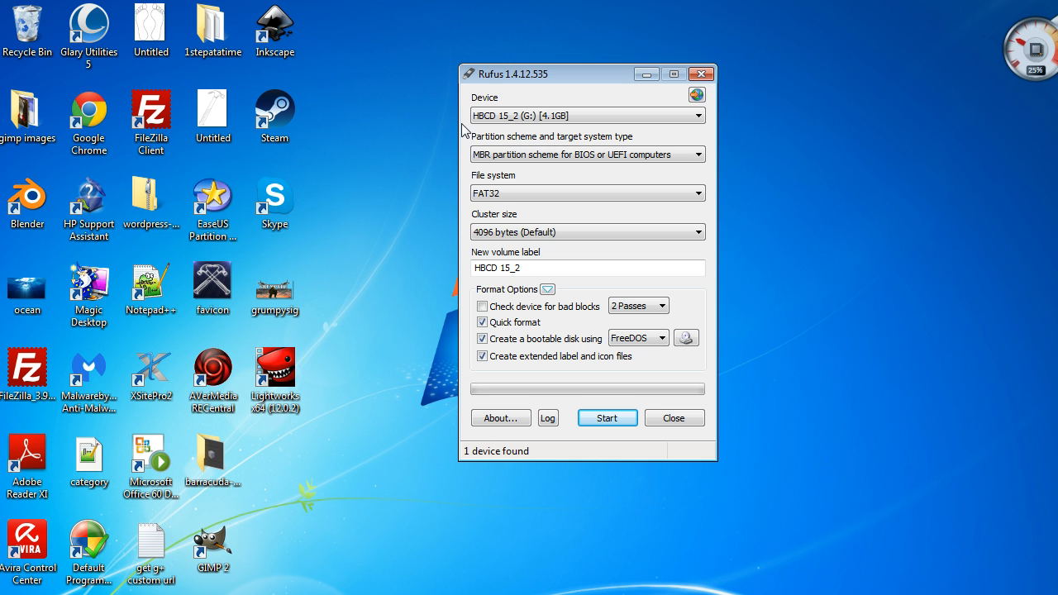
mouse_move(596, 116)
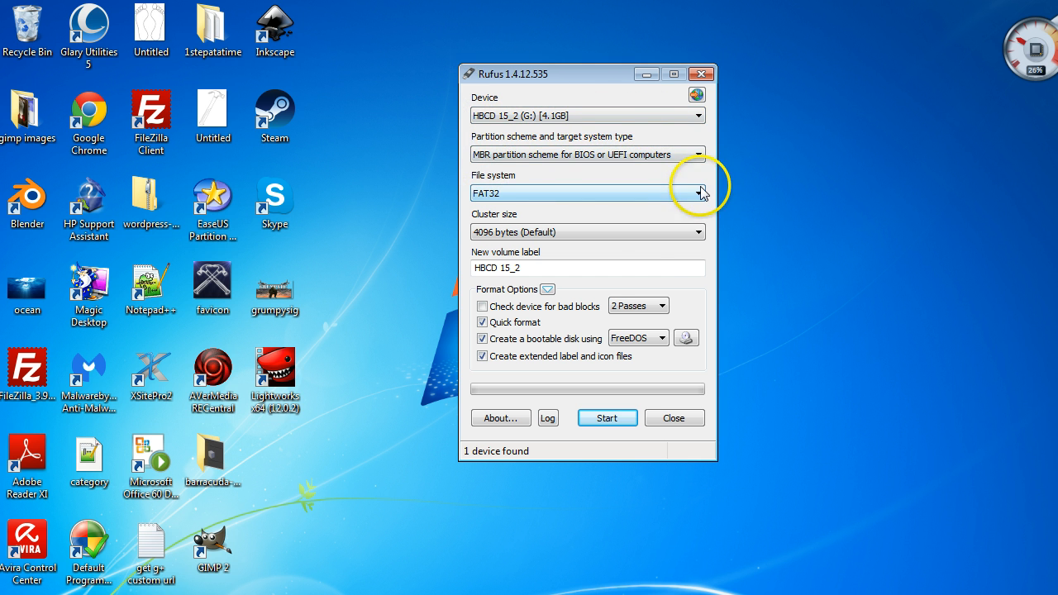
mouse_move(698, 191)
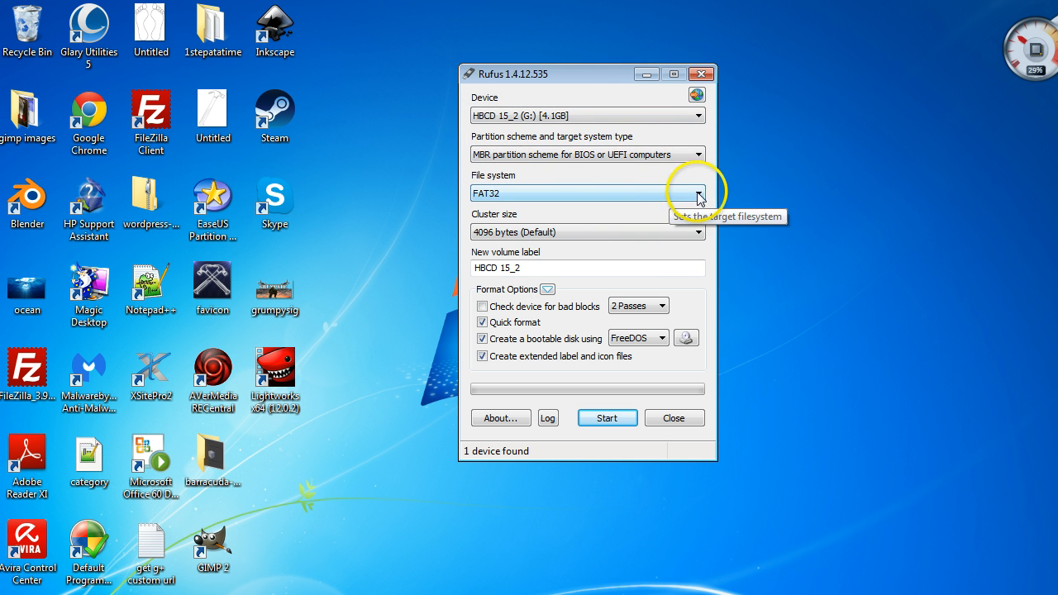
click(698, 192)
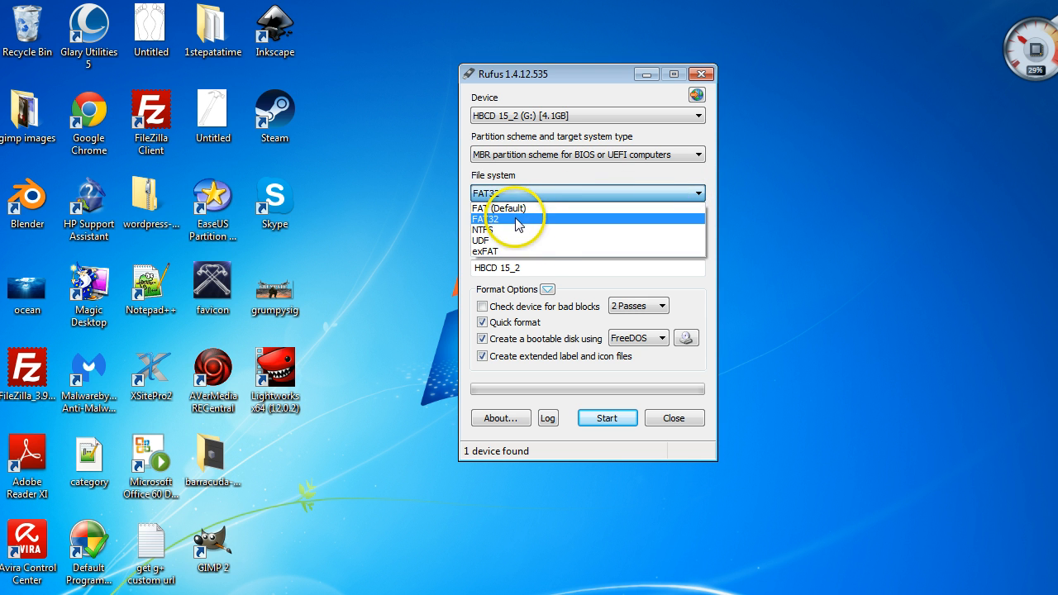
click(499, 218)
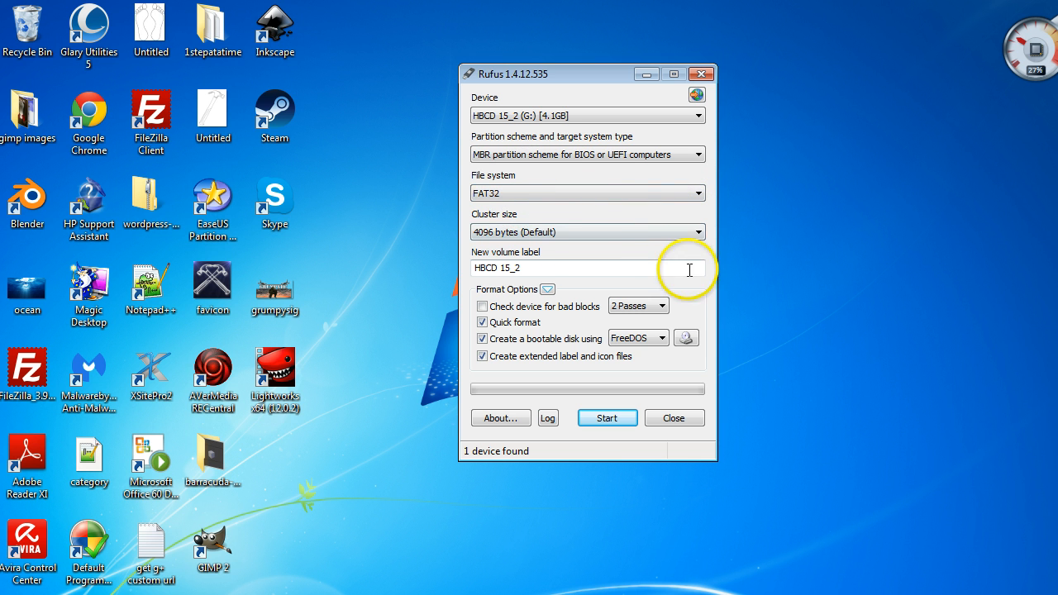
mouse_move(608, 301)
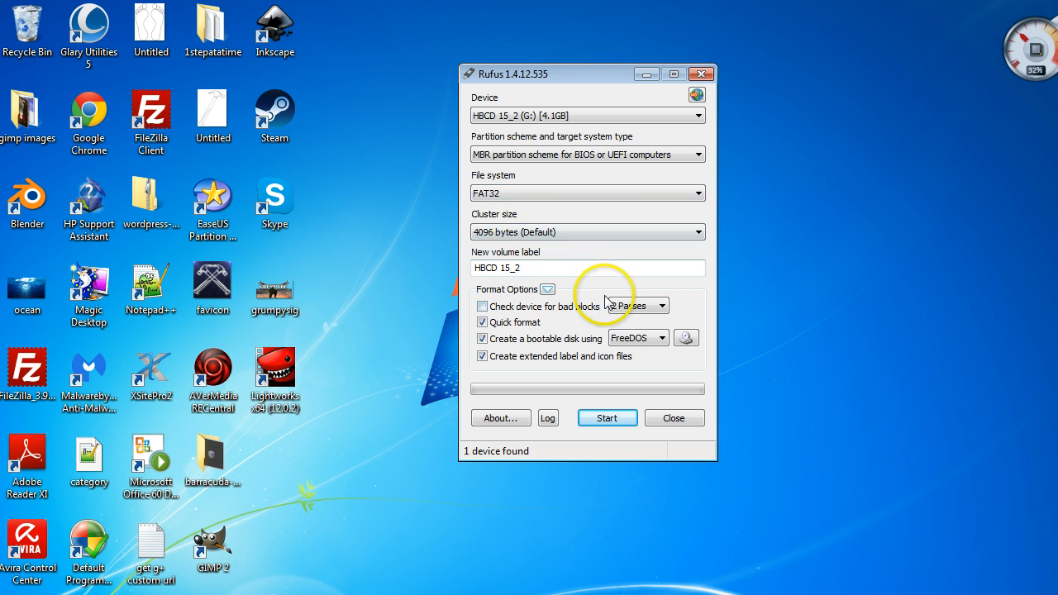
mouse_move(685, 345)
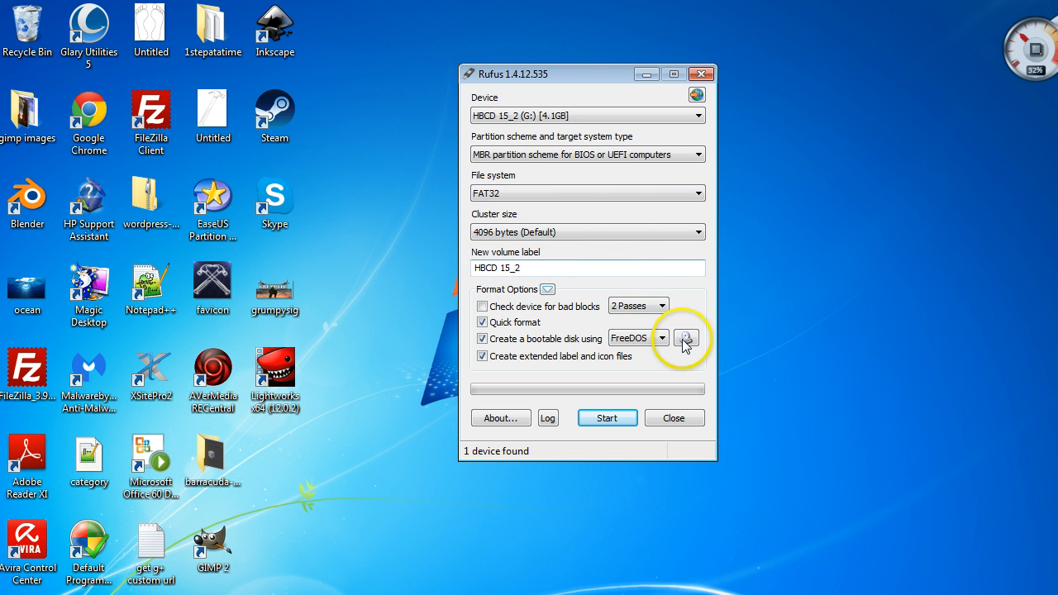
mouse_move(576, 292)
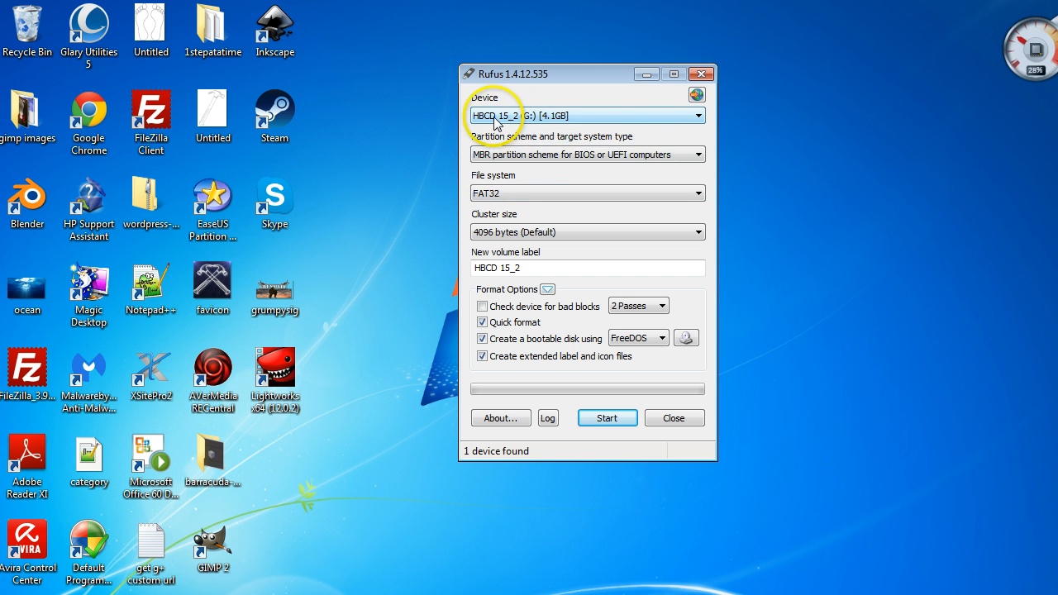
click(697, 116)
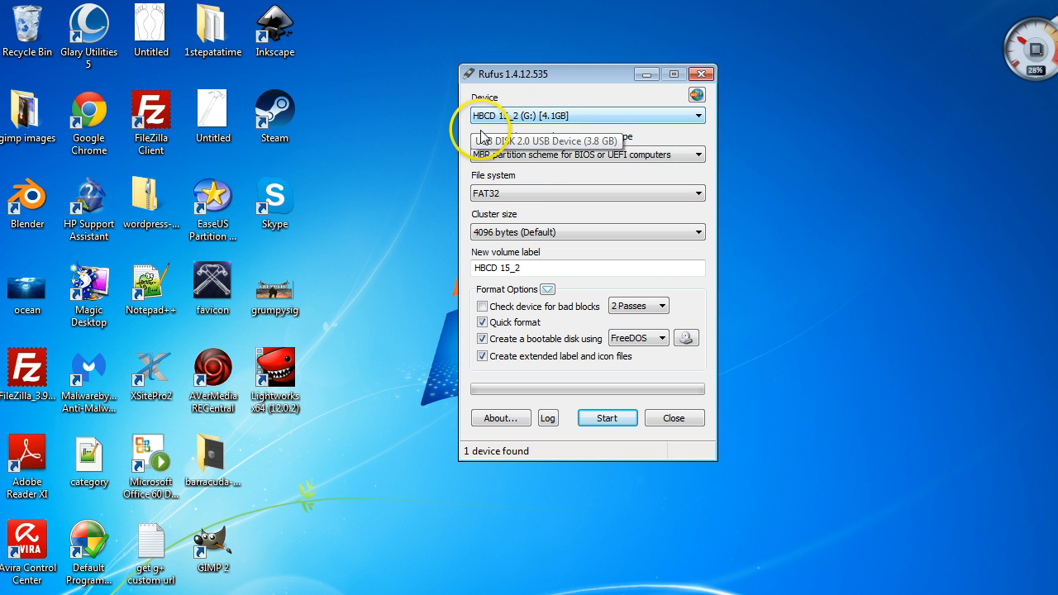
mouse_move(638, 338)
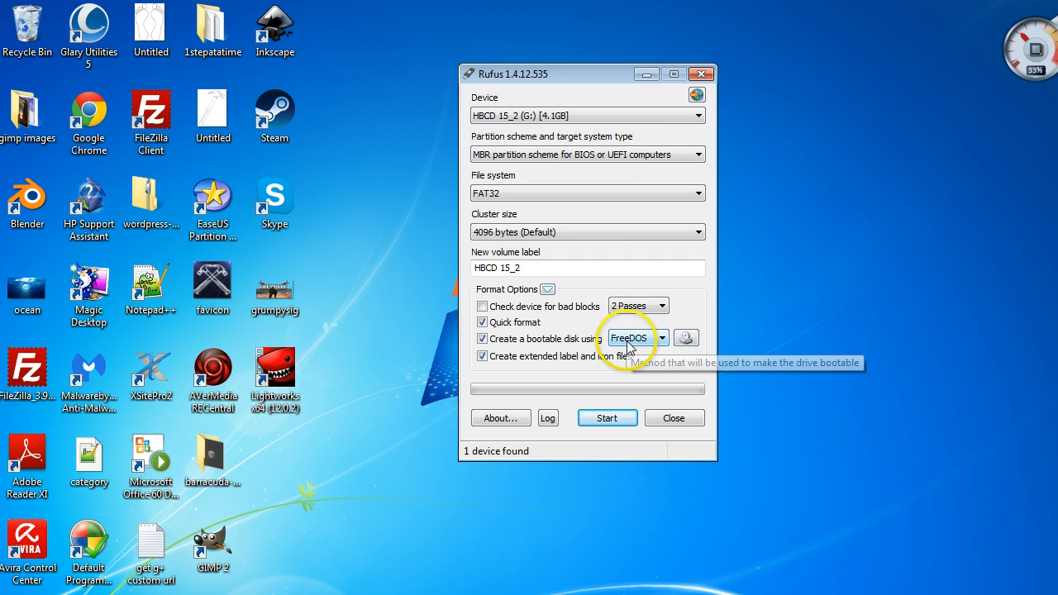
mouse_move(661, 346)
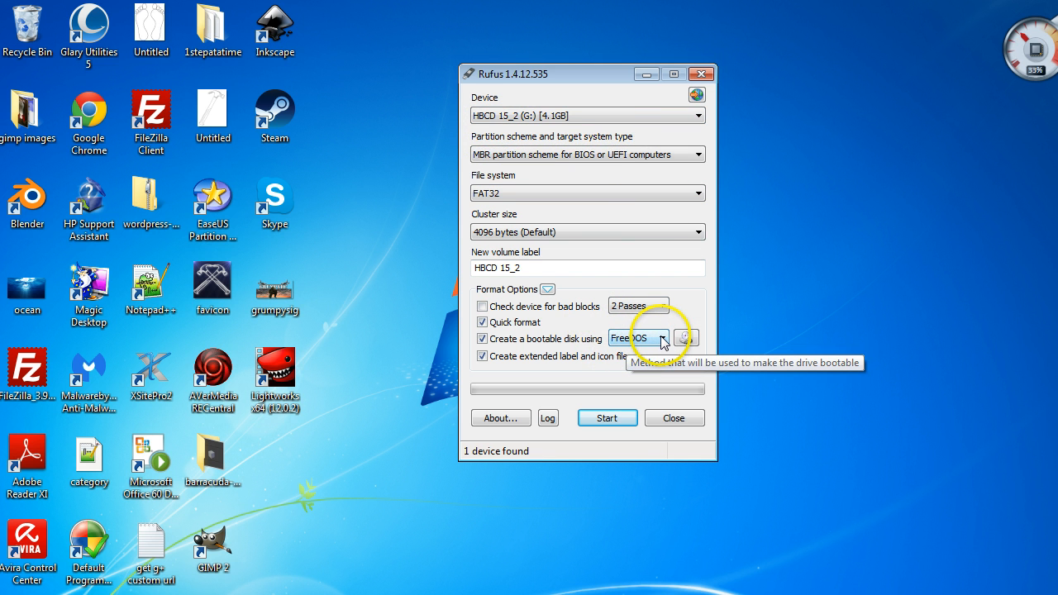
Step: Switch the bootable disk method from FreeDOS to ISO Image
click(662, 337)
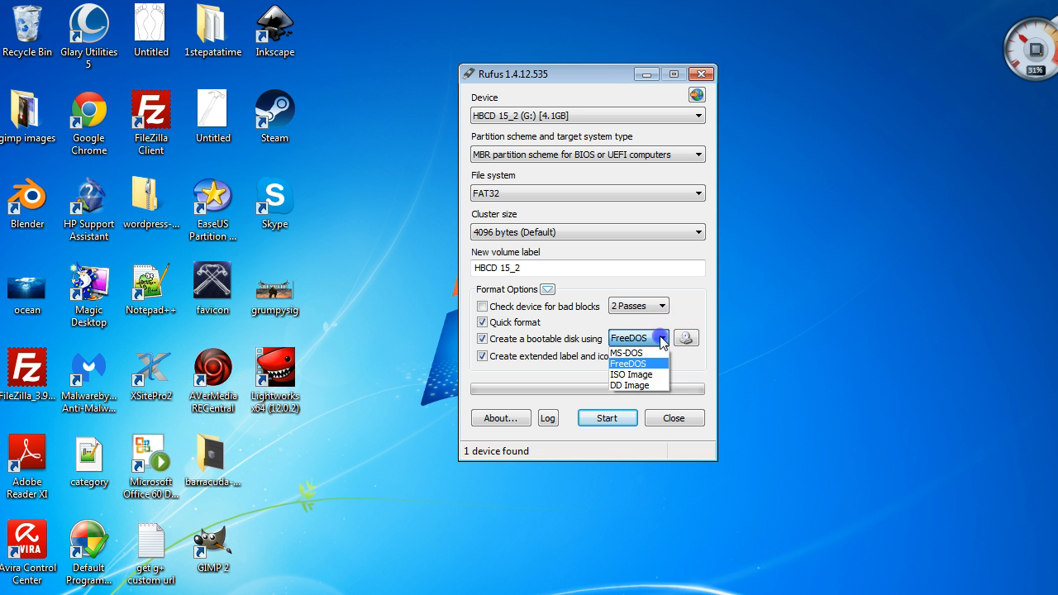
click(632, 374)
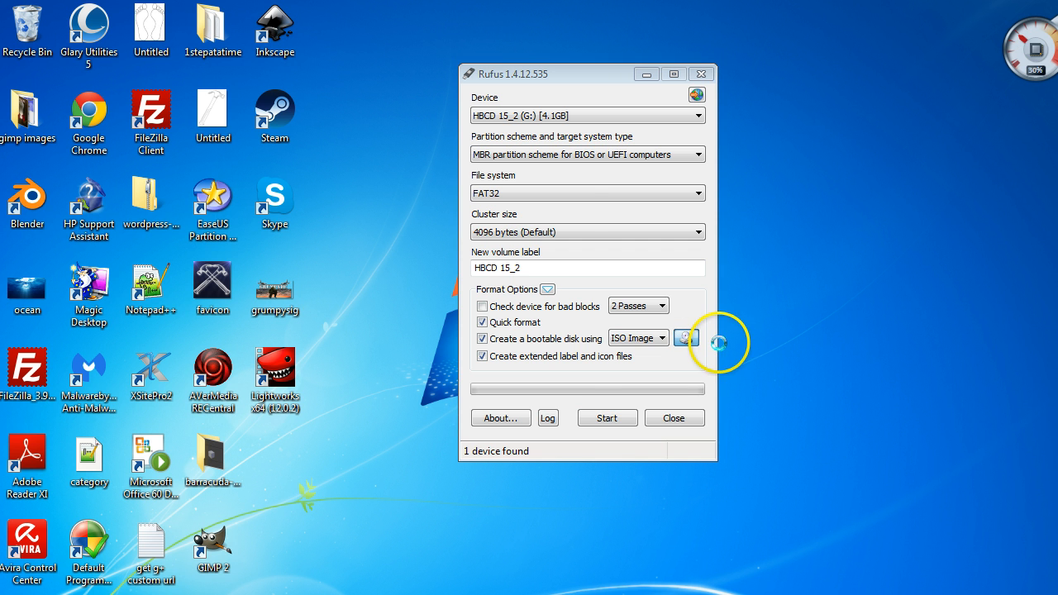
Step: Load Hiren's.BootCD.15.2.iso from the Downloads folder as the boot image, labelled HBCD 15.2
click(686, 337)
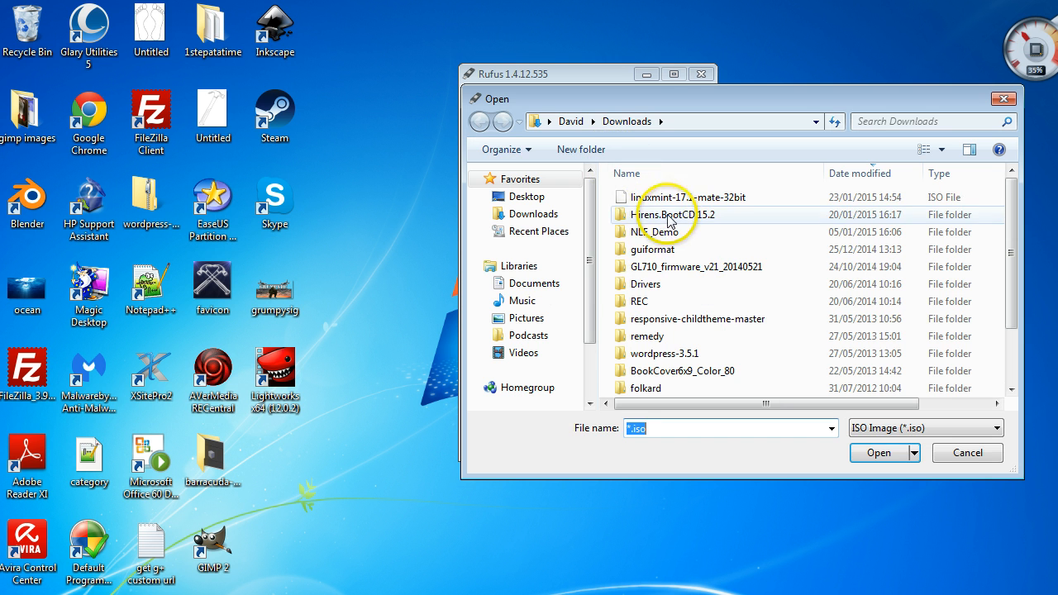
scroll(down, 3)
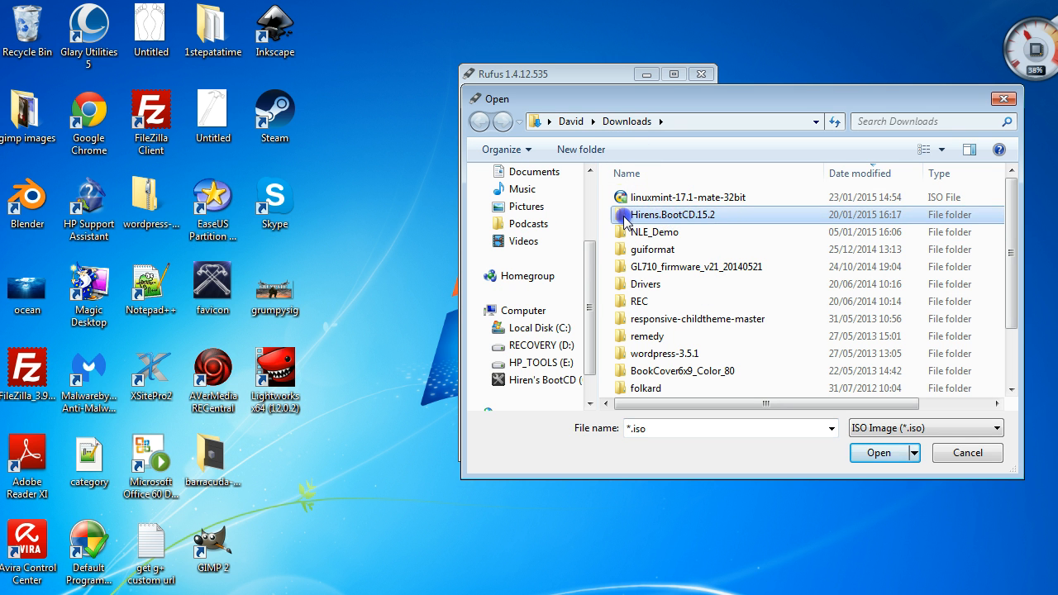
double_click(674, 215)
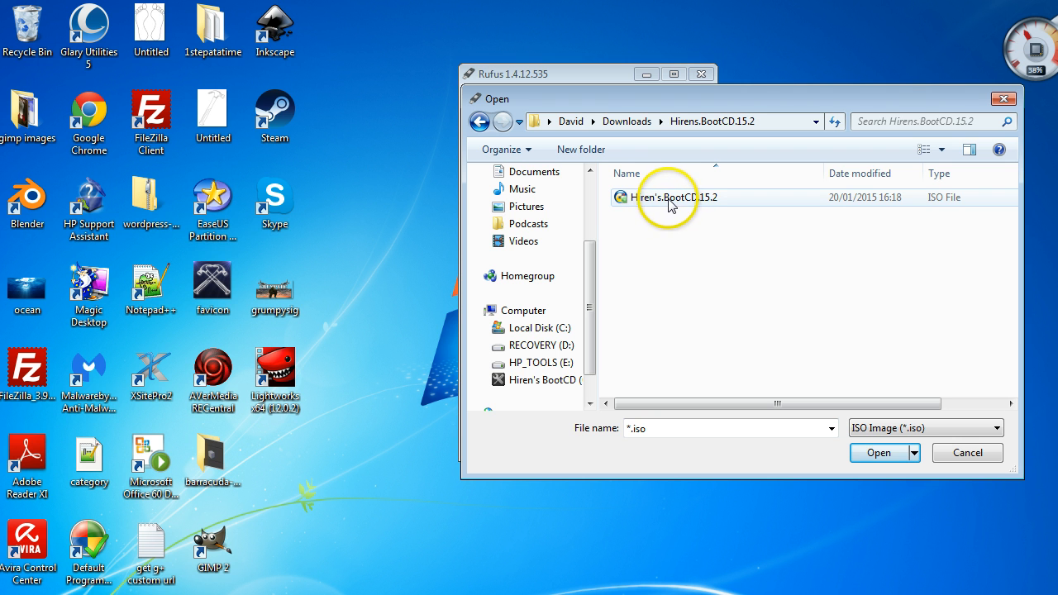
mouse_move(681, 205)
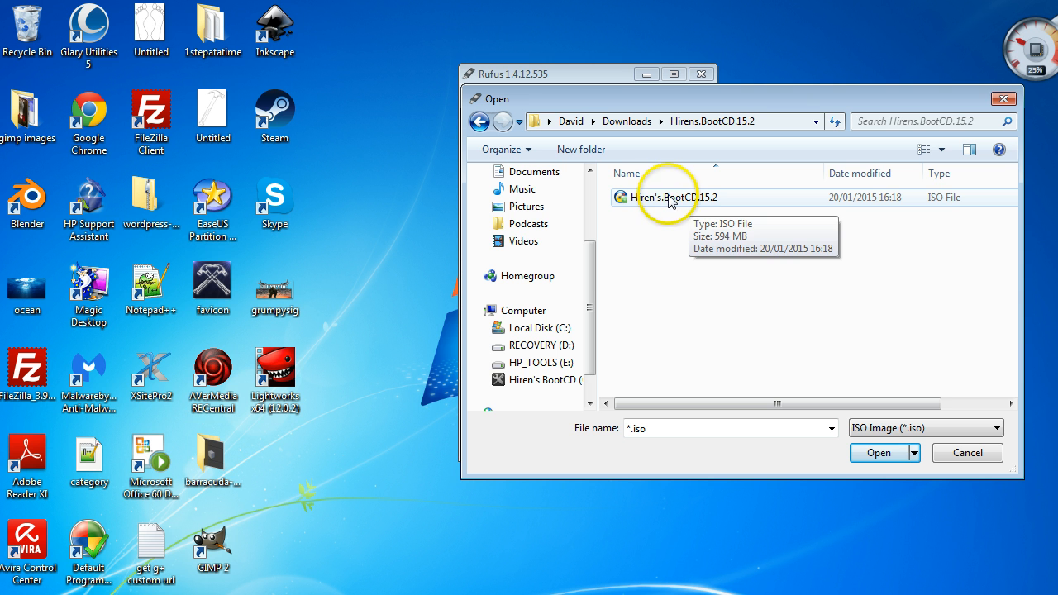
click(669, 197)
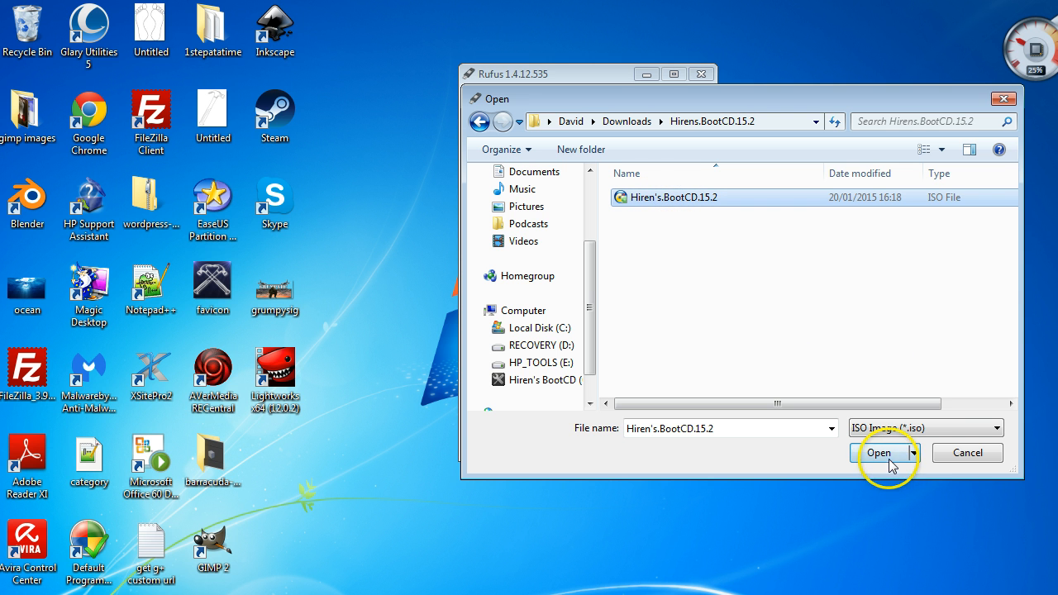
mouse_move(926, 459)
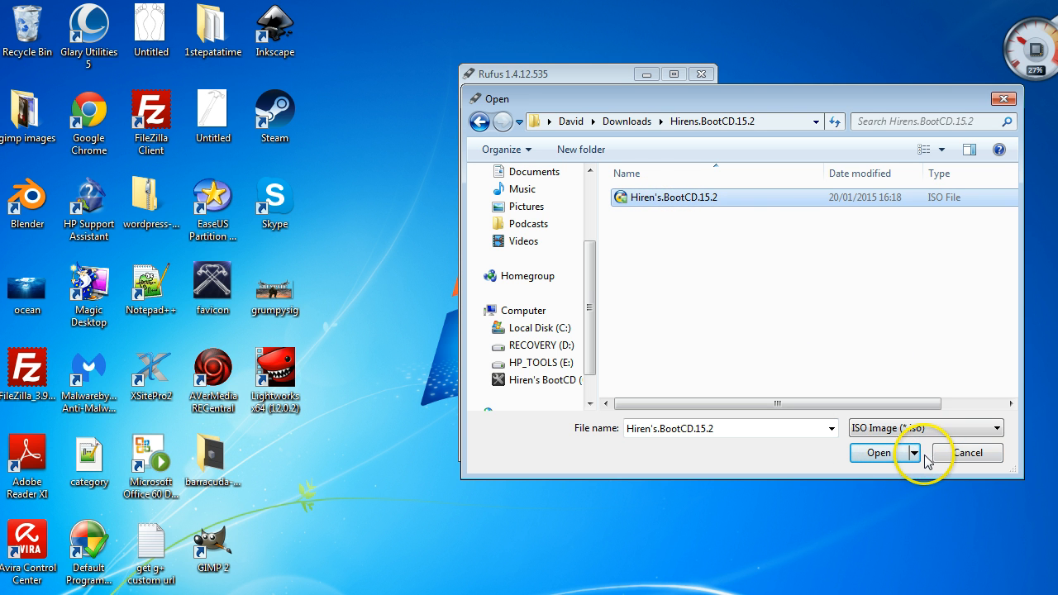
click(878, 454)
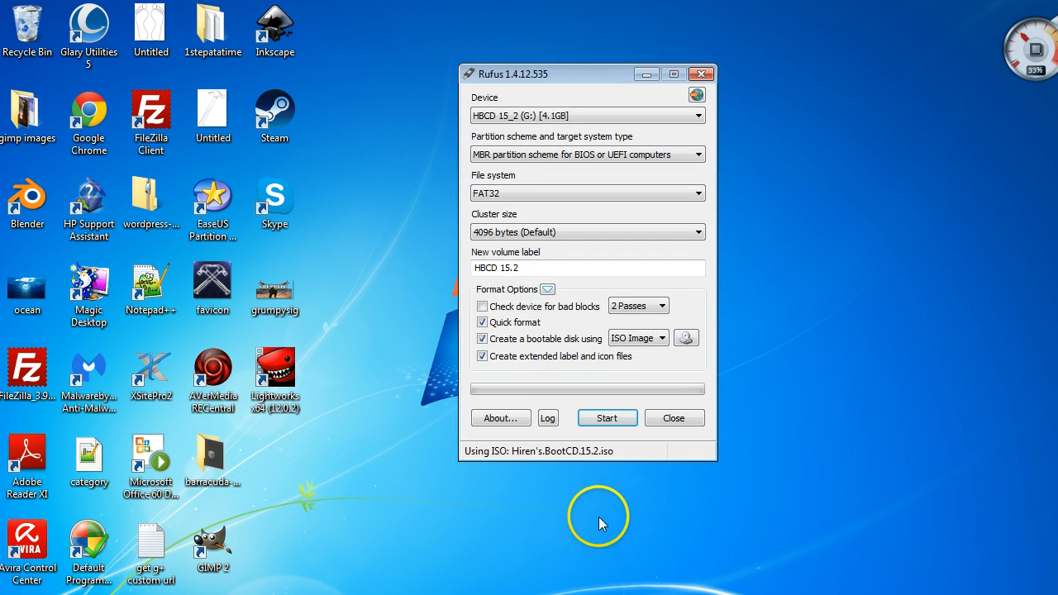
mouse_move(753, 316)
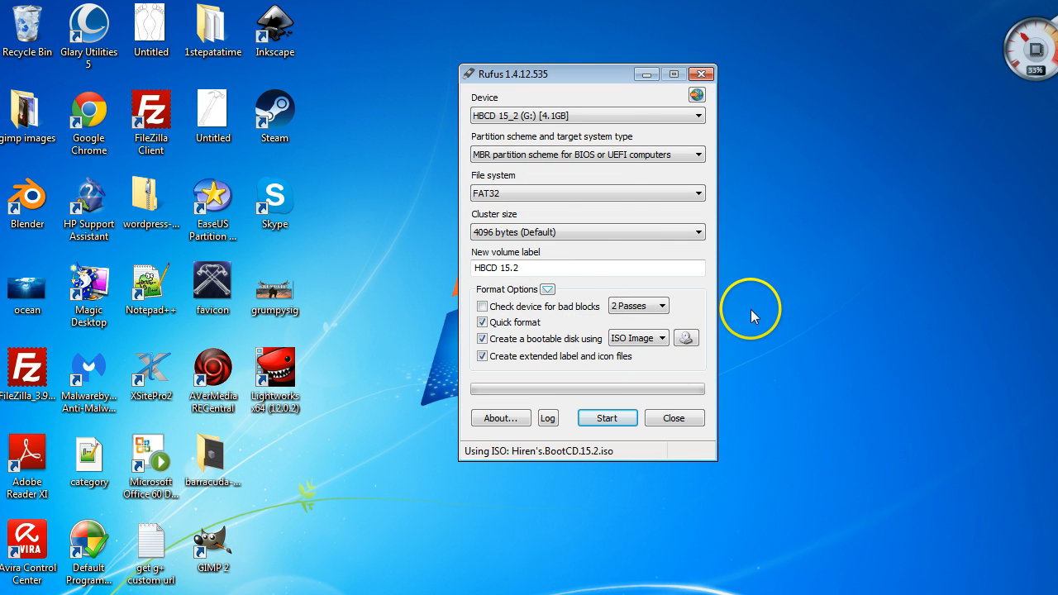
mouse_move(545, 142)
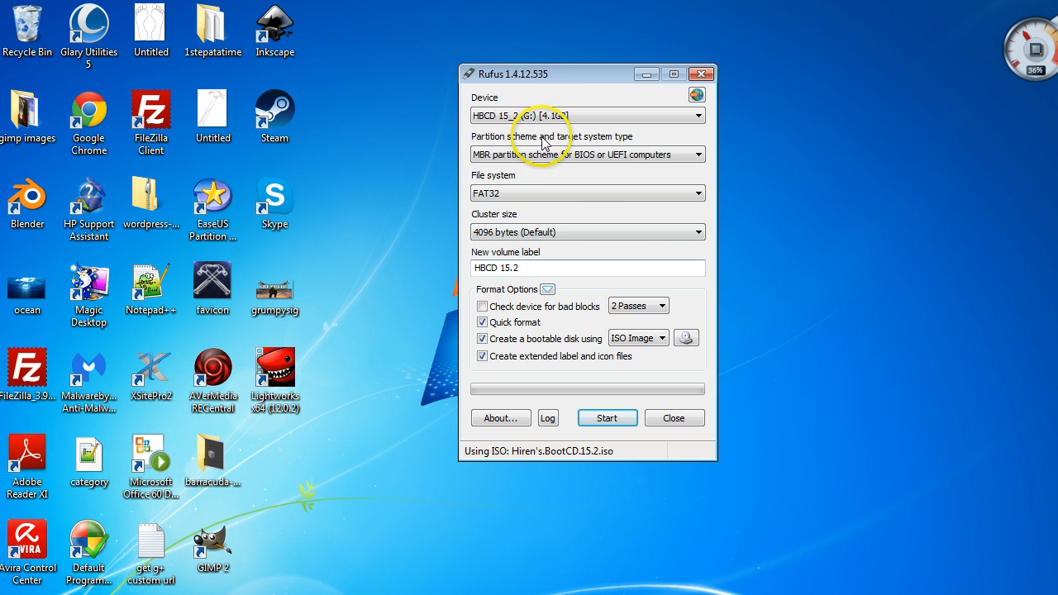
mouse_move(605, 417)
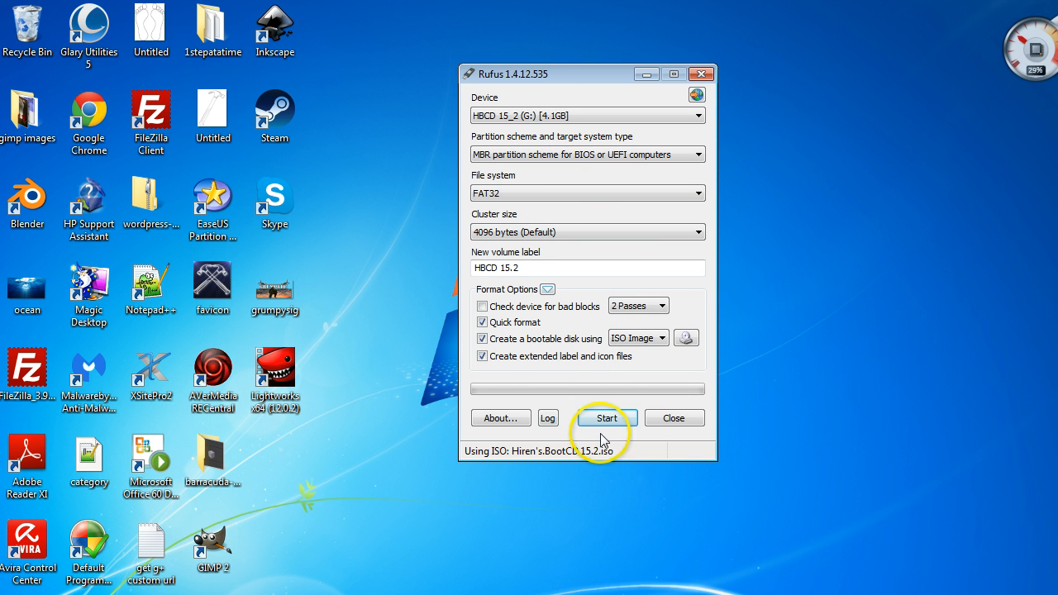
mouse_move(504, 430)
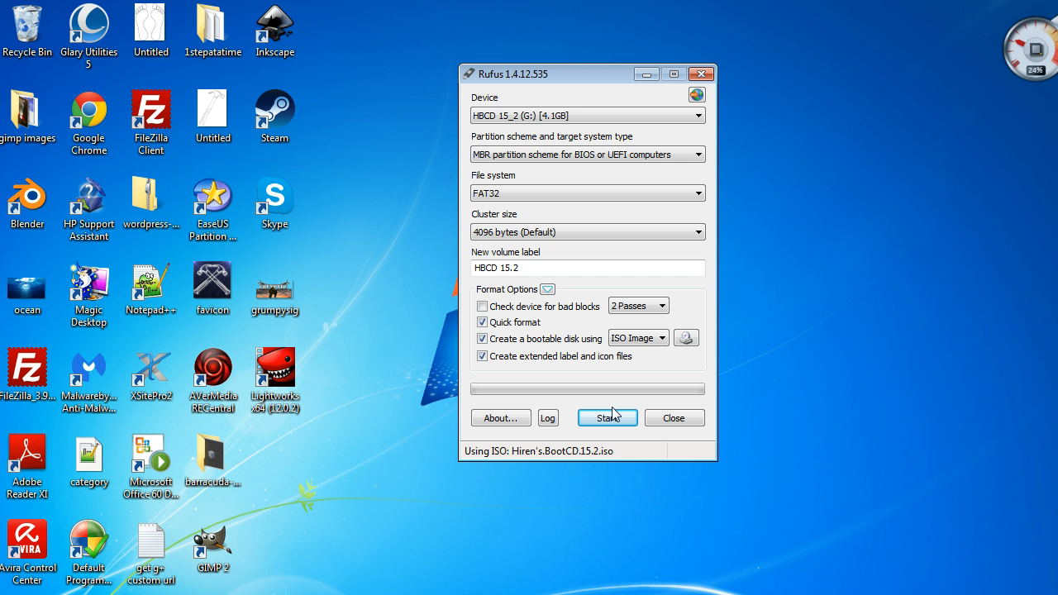
mouse_move(645, 101)
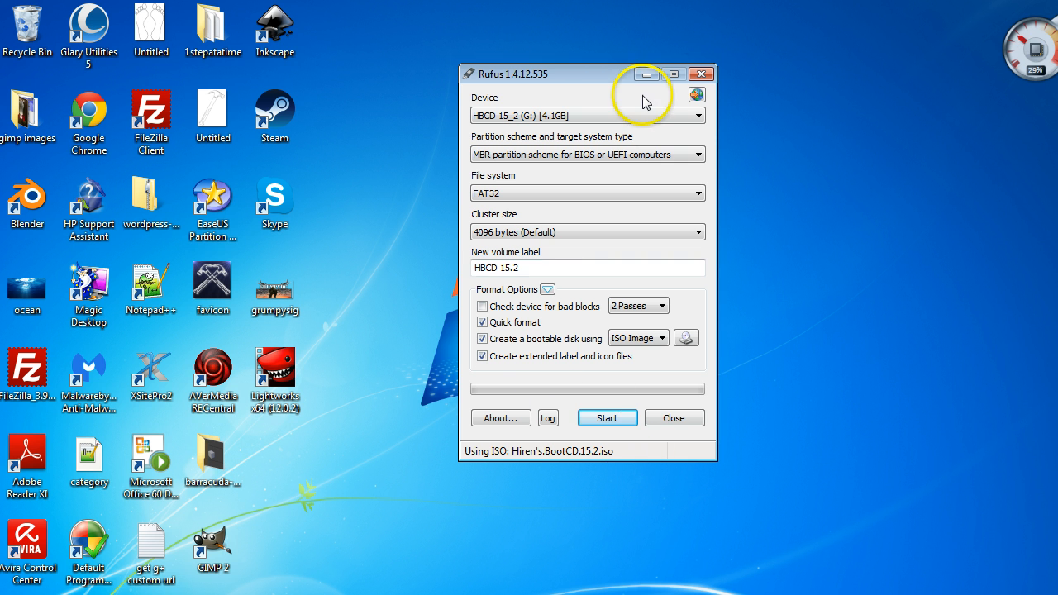